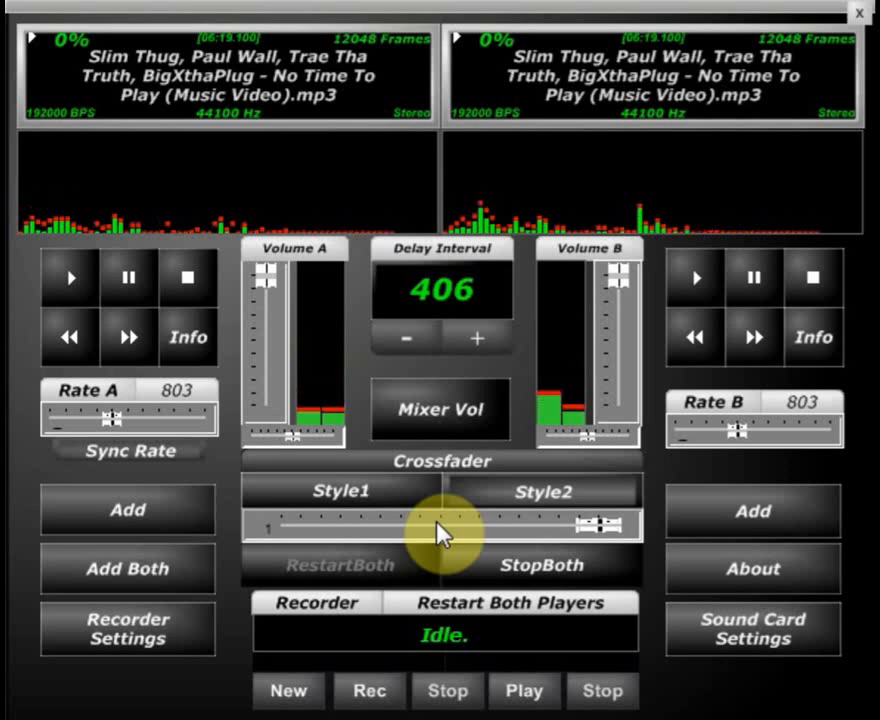
Step: Start the loaded MP3 playing simultaneously on deck A and deck B
click(524, 691)
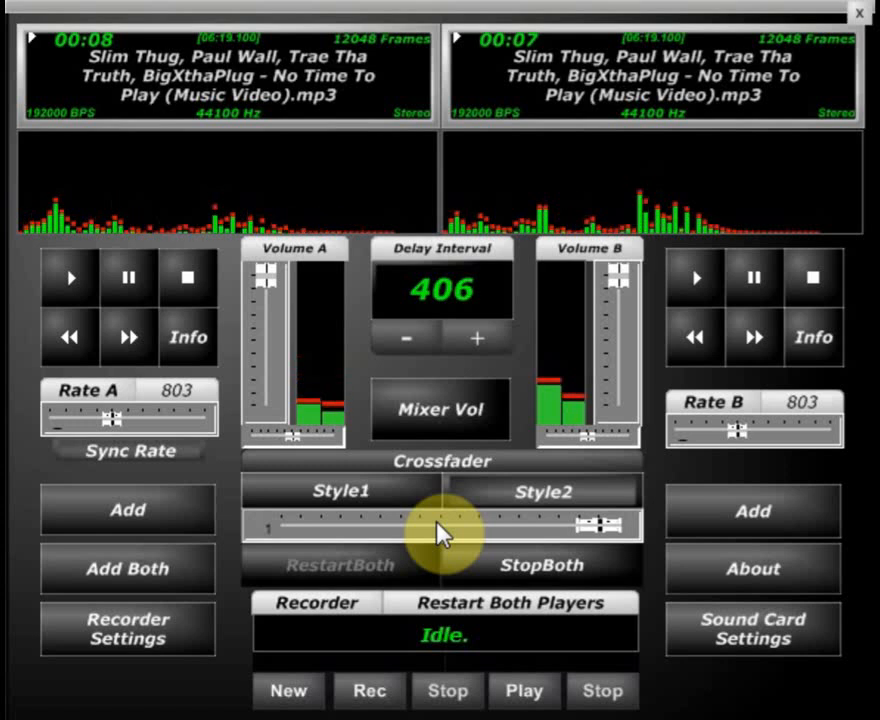
Step: Swing the crossfader fully between deck A and deck B five times
drag(590, 525, 280, 525)
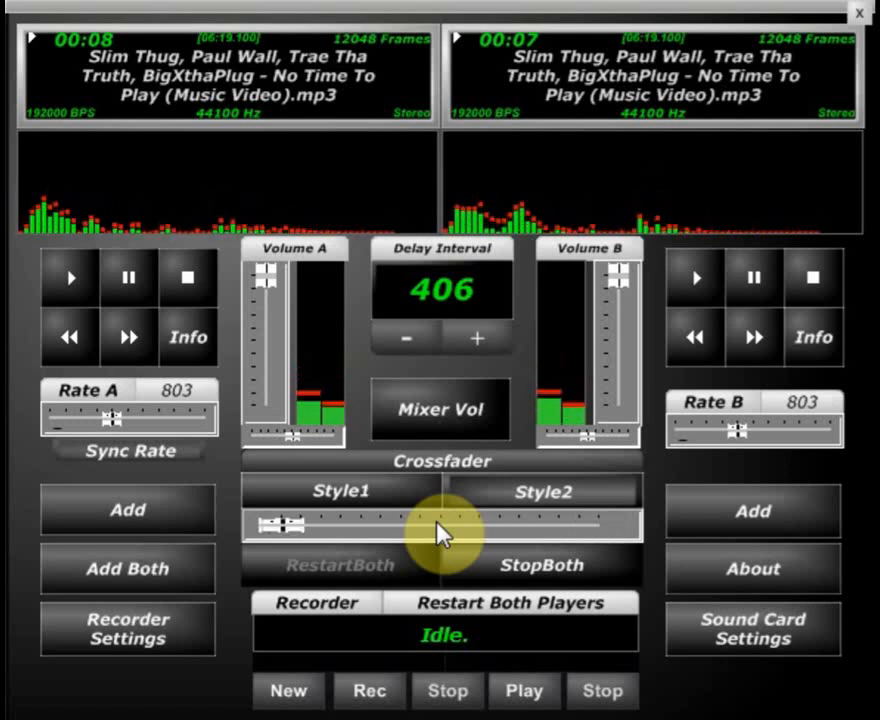
drag(285, 525, 600, 525)
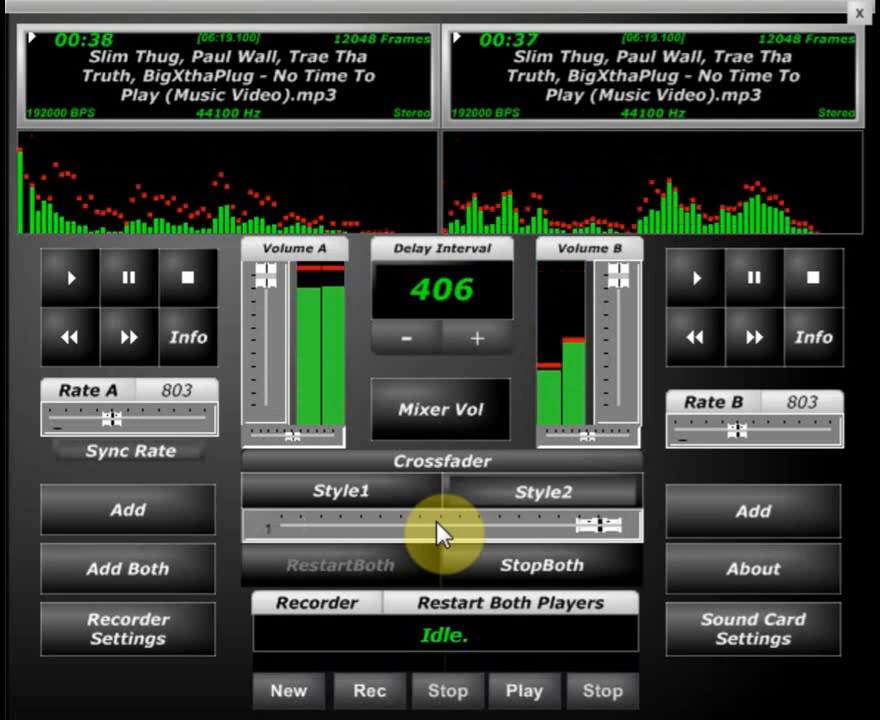
drag(595, 524, 285, 524)
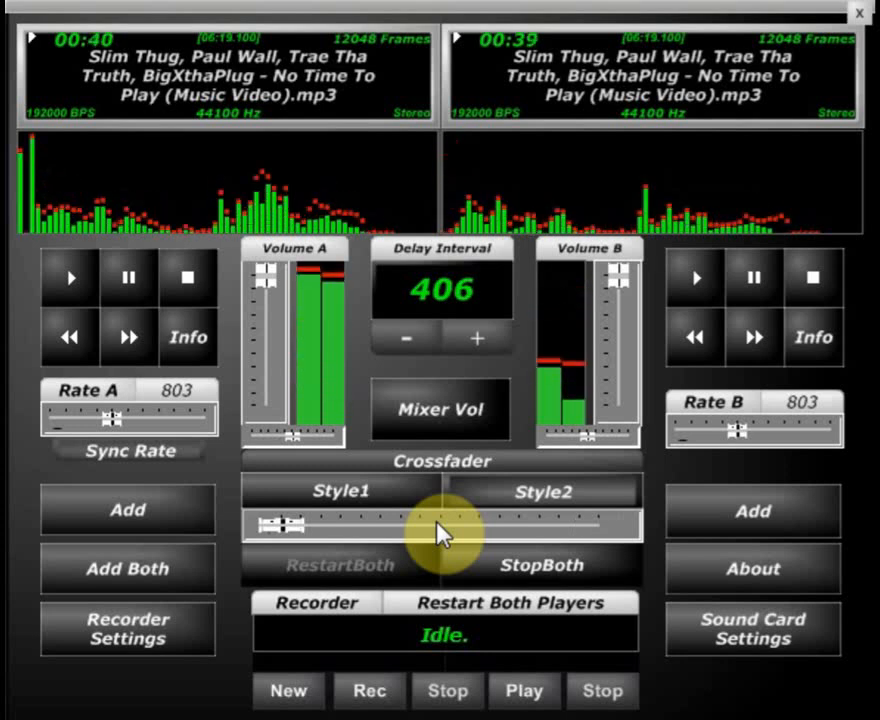
drag(285, 525, 590, 525)
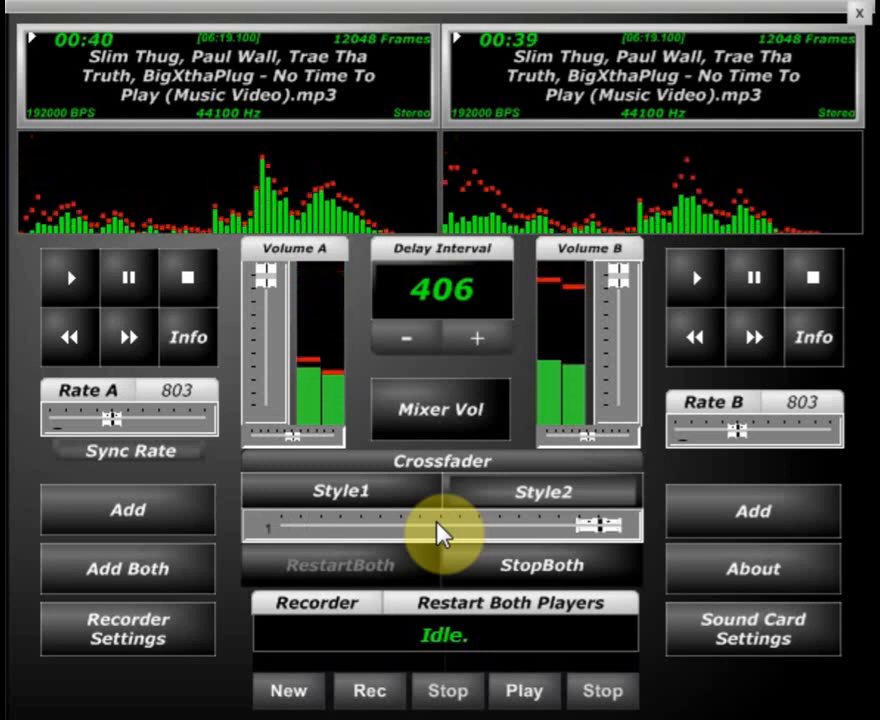
drag(590, 525, 285, 525)
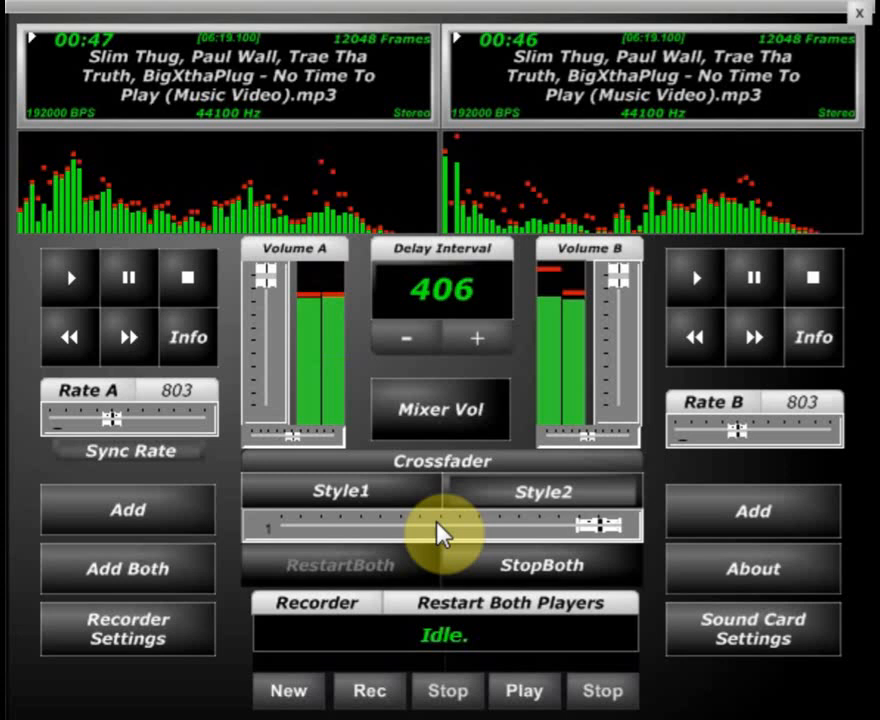
Step: Flick the crossfader to deck A, deck B, deck A, then deck B
drag(595, 525, 285, 525)
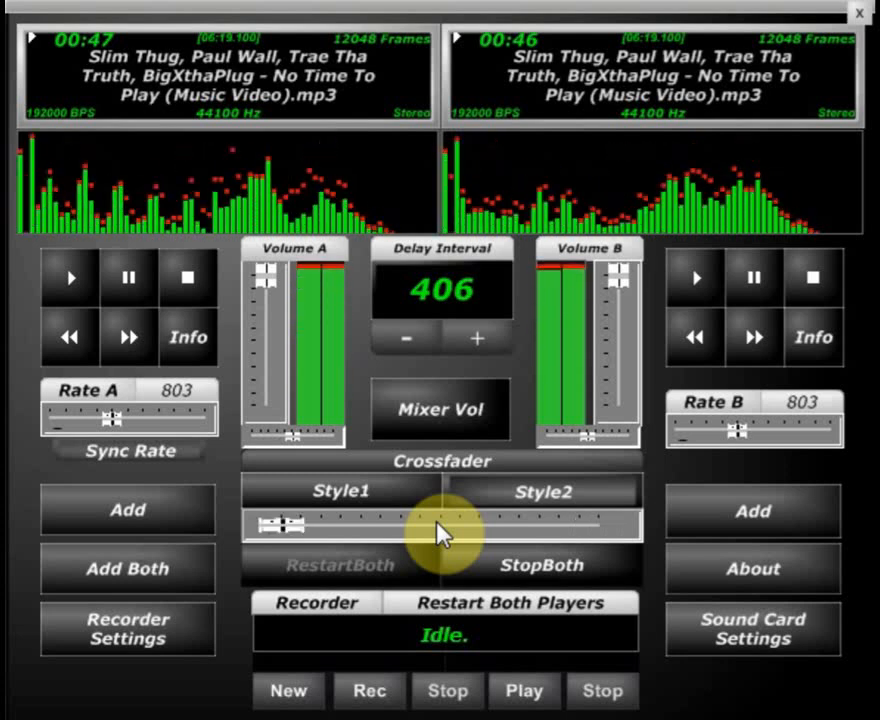
drag(290, 525, 595, 525)
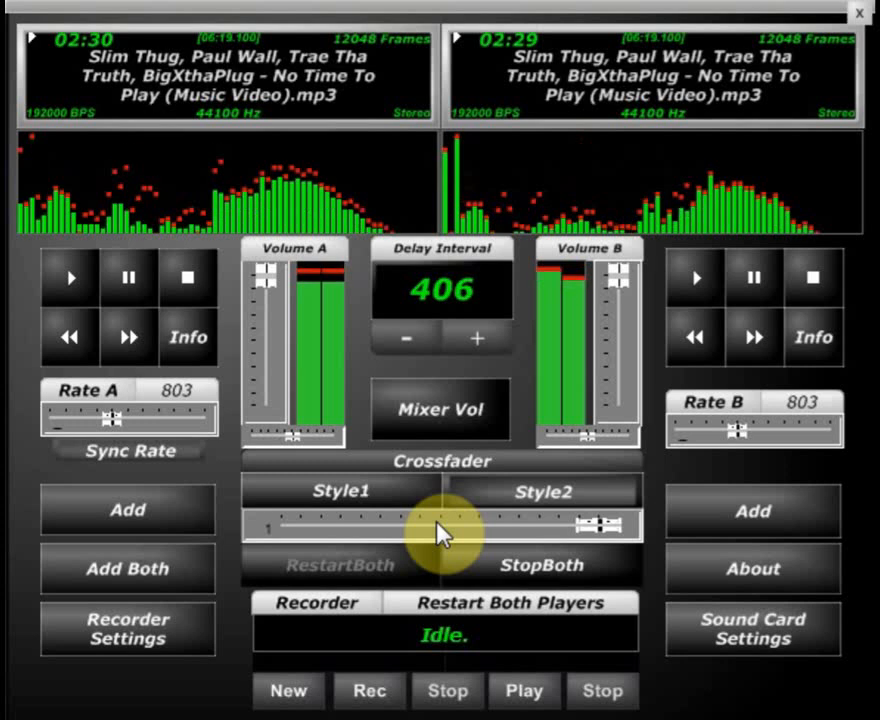
drag(600, 525, 280, 525)
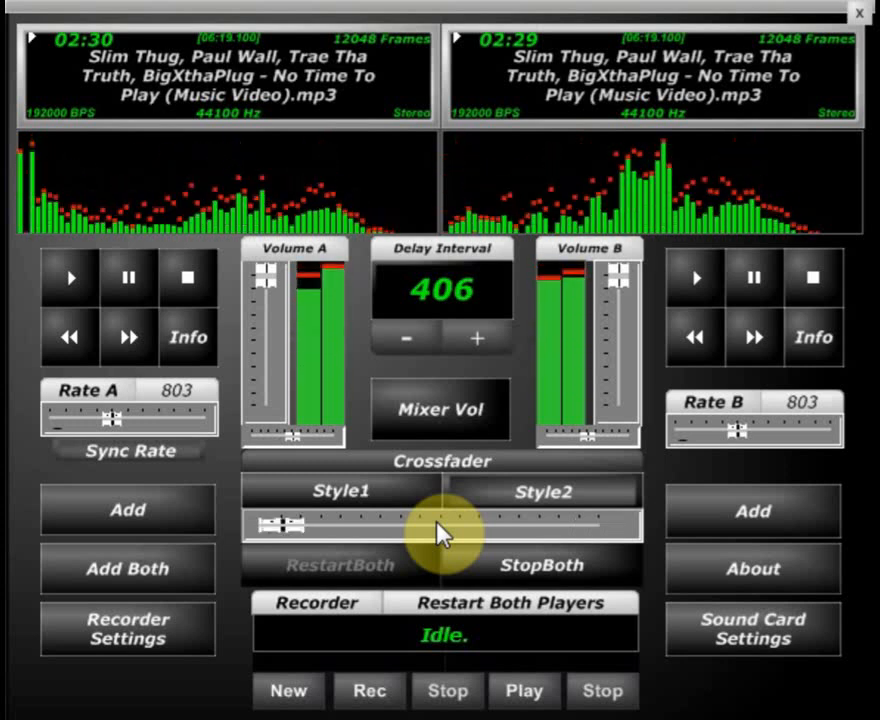
drag(285, 524, 600, 524)
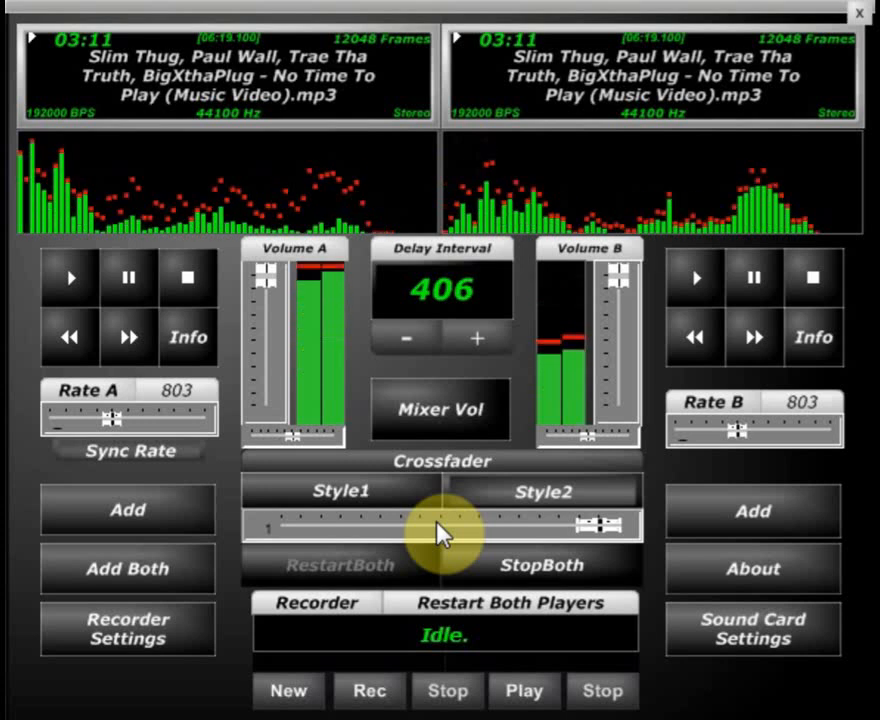
Step: Flick the crossfader A, B, A again, finishing fully on deck B
drag(600, 525, 285, 525)
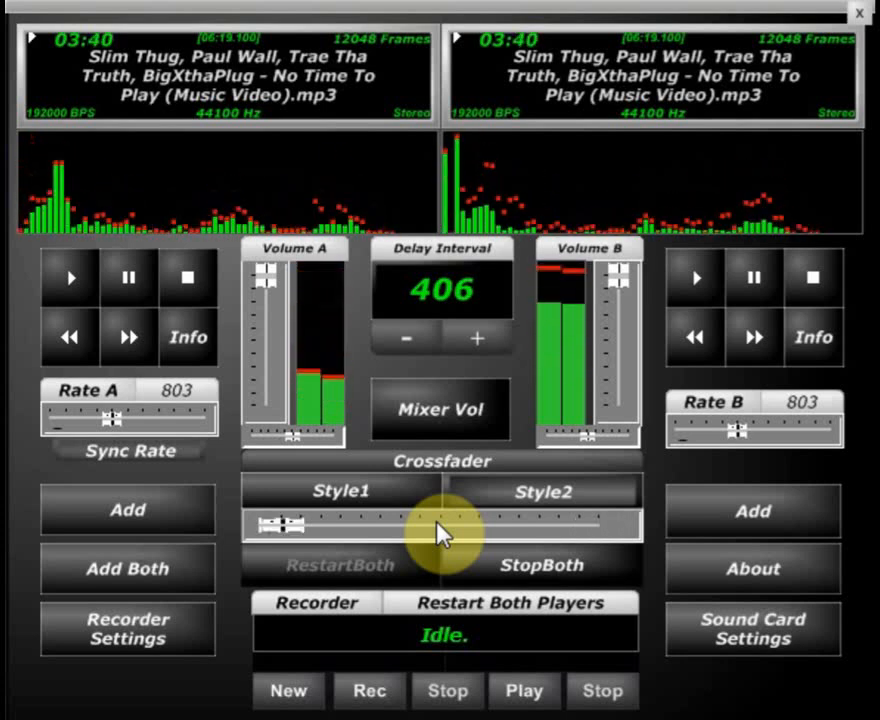
drag(285, 525, 595, 525)
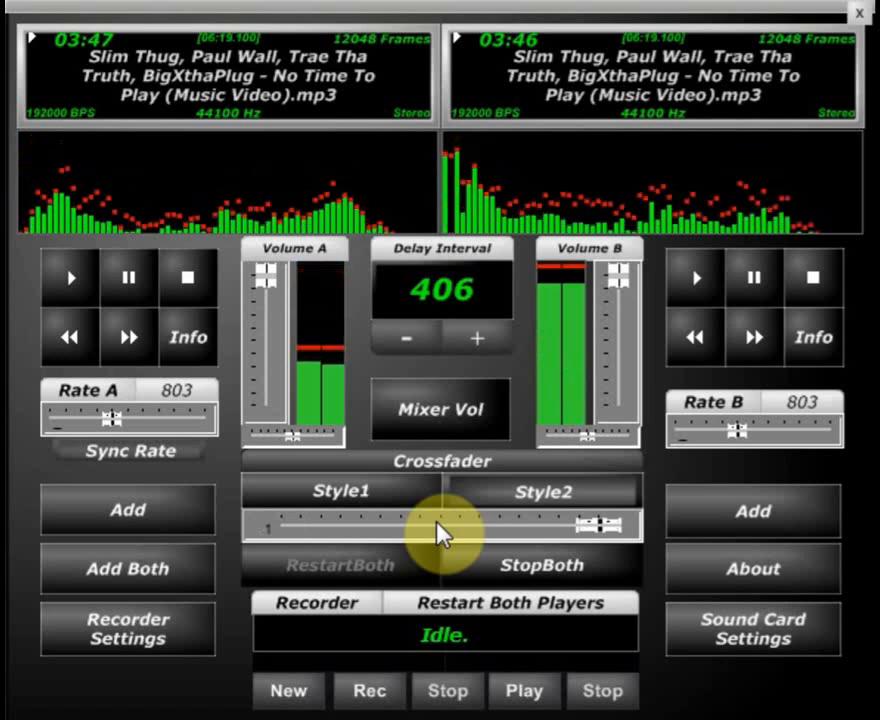
drag(595, 525, 280, 525)
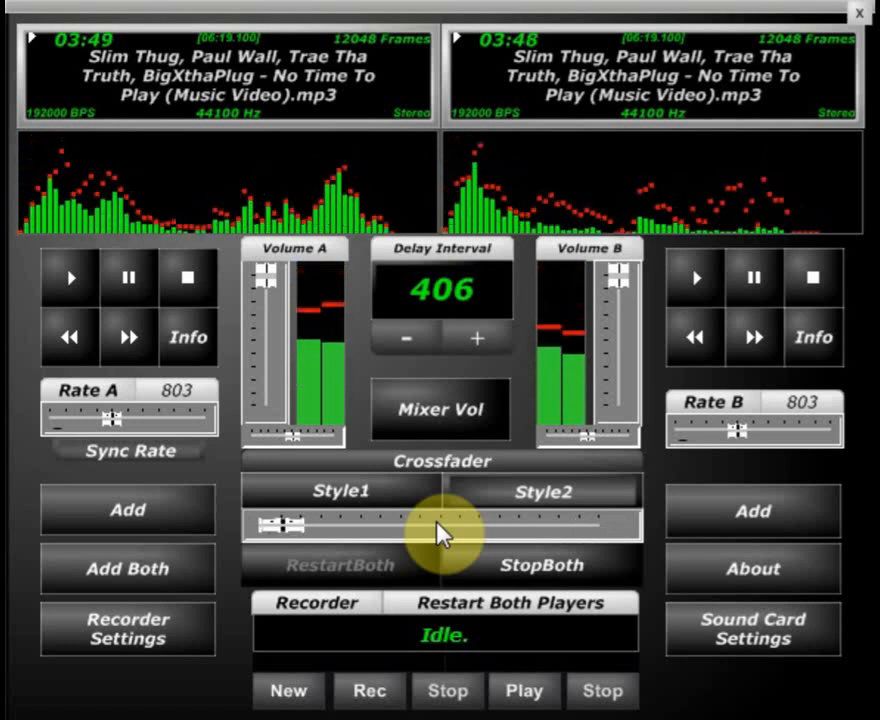
drag(280, 525, 600, 525)
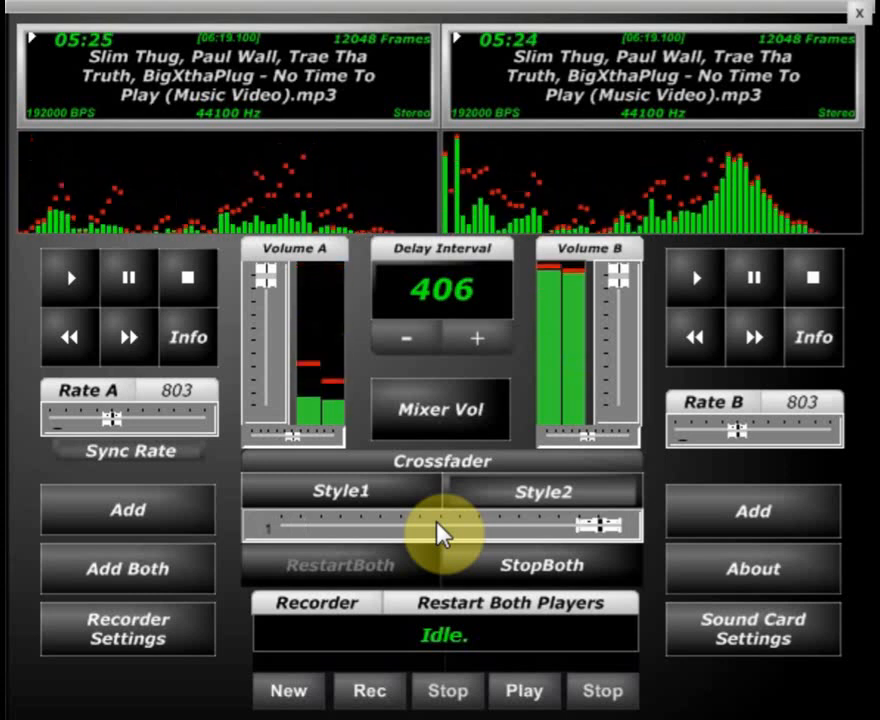
Step: Cut the mix to deck A and back to B, then lower the rate from 803 to 765
drag(590, 525, 280, 525)
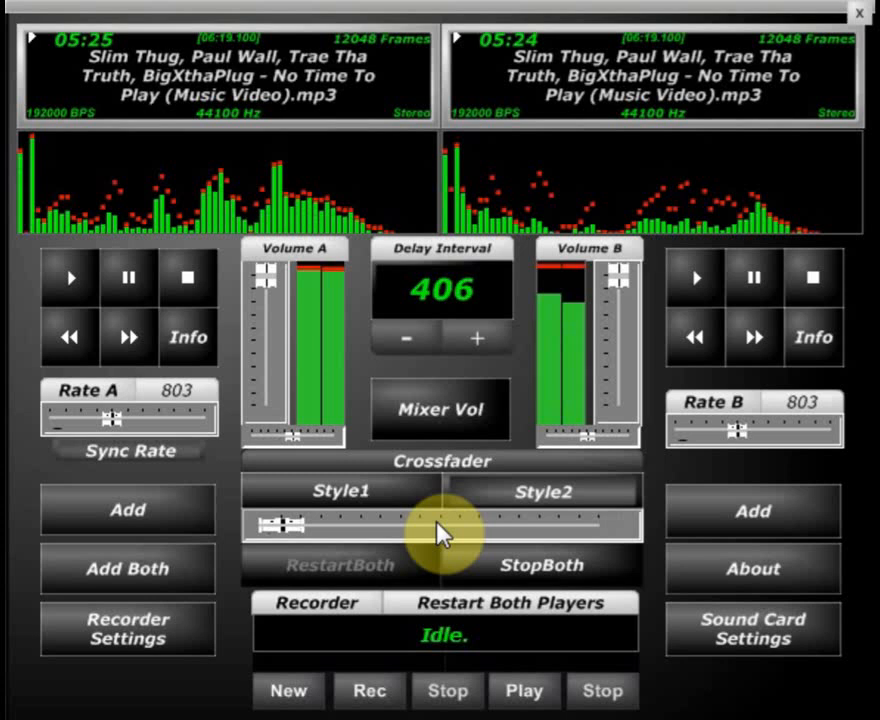
drag(285, 525, 600, 525)
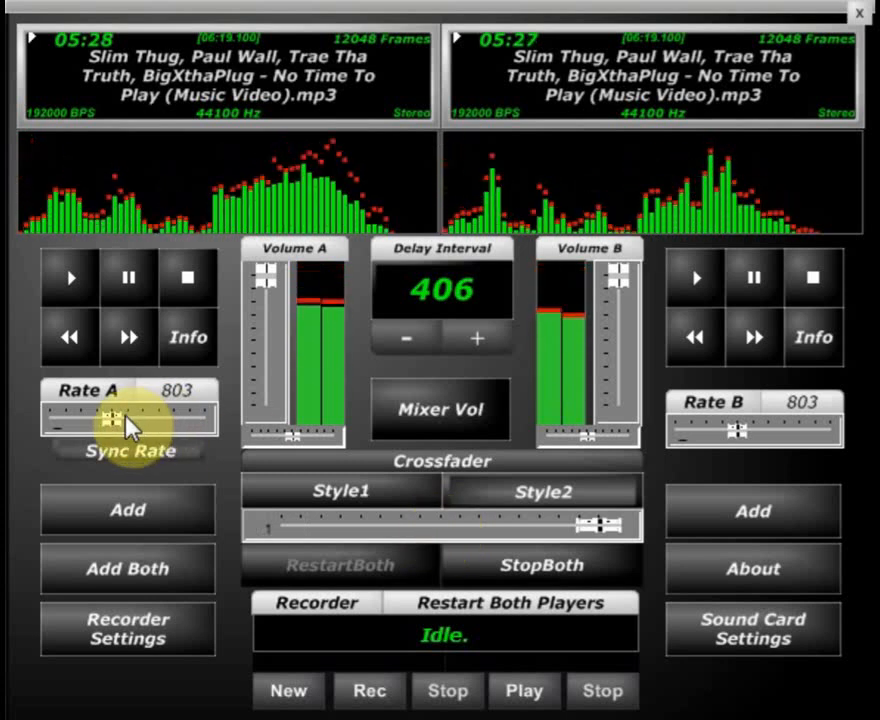
drag(110, 417, 118, 417)
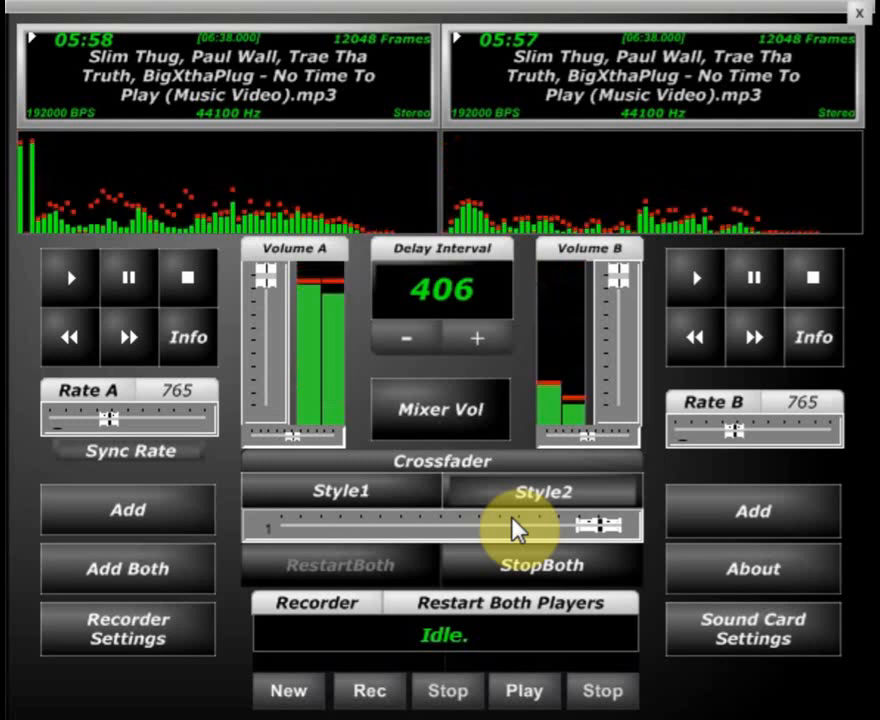
Step: Crossfade to deck A and back to deck B twice, ending fully on B
drag(595, 525, 280, 525)
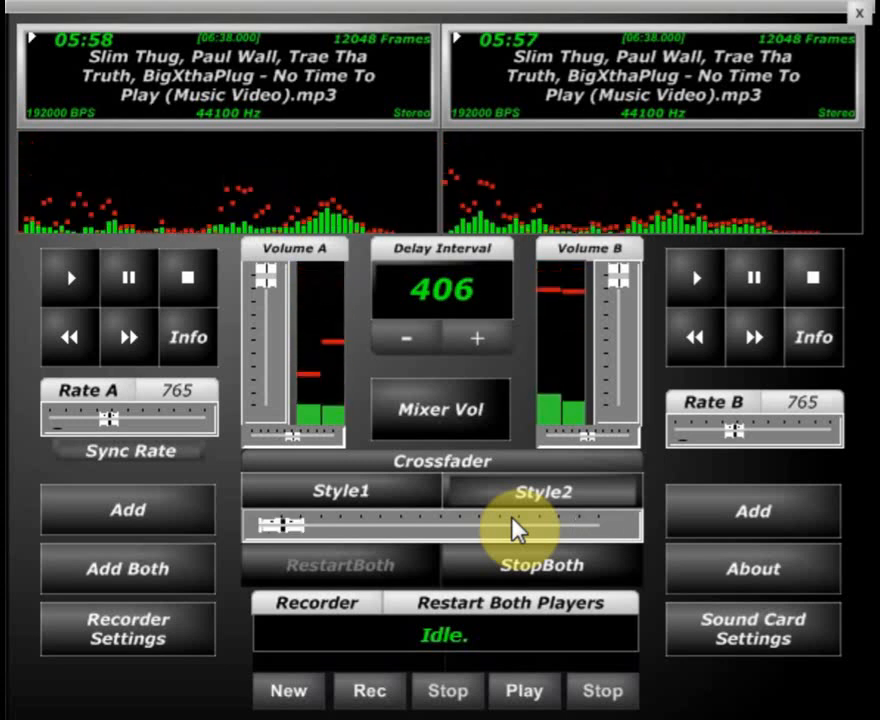
drag(280, 525, 600, 525)
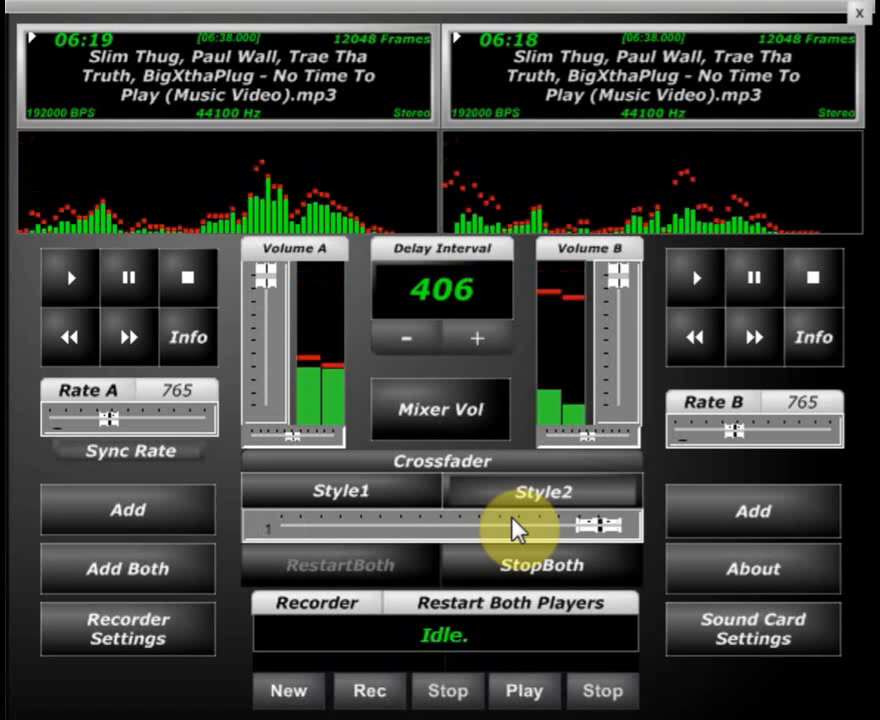
drag(590, 525, 285, 525)
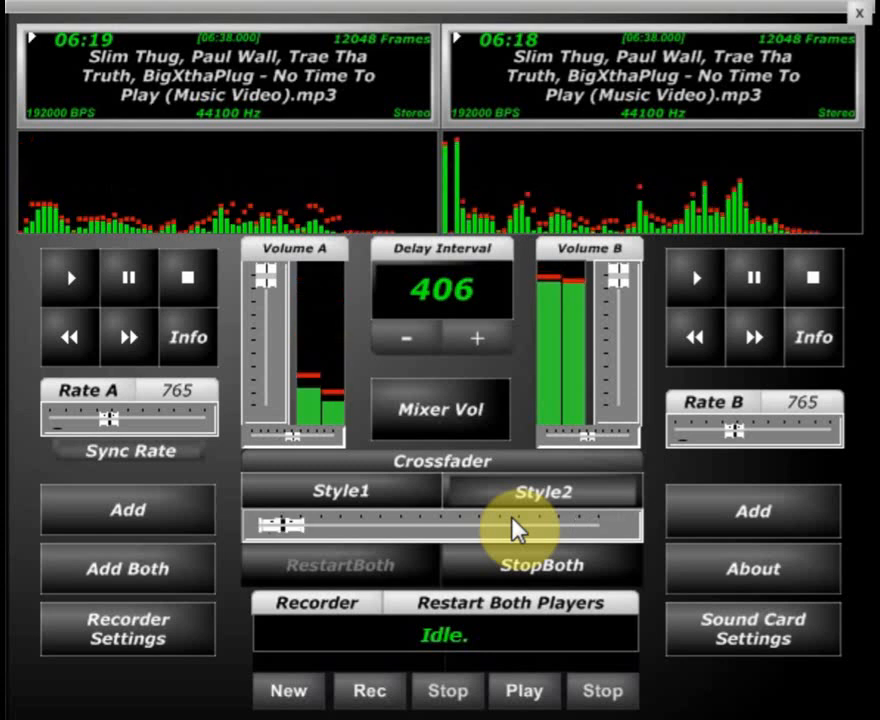
drag(285, 525, 600, 525)
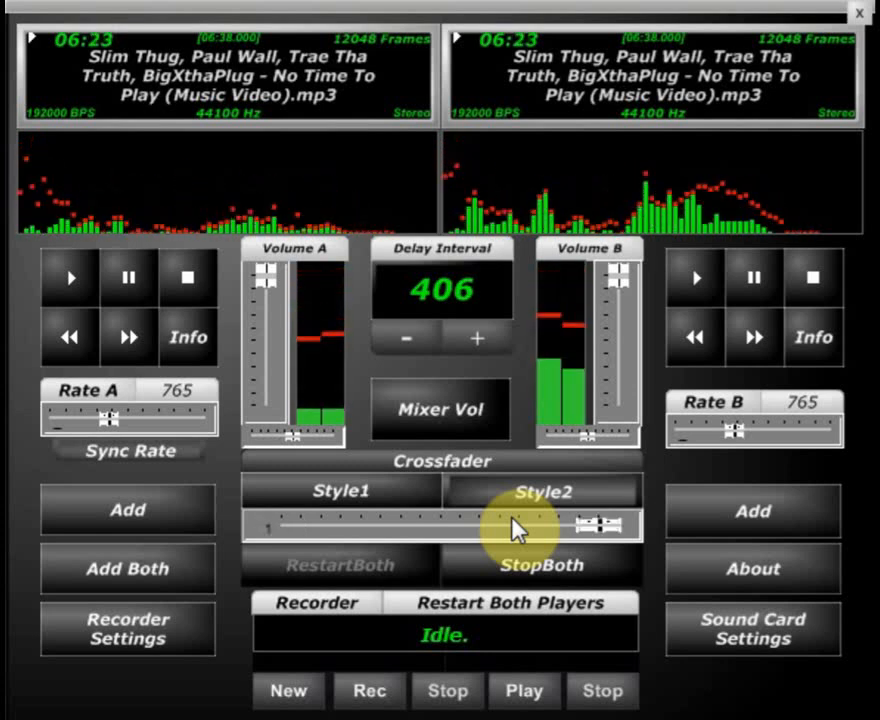